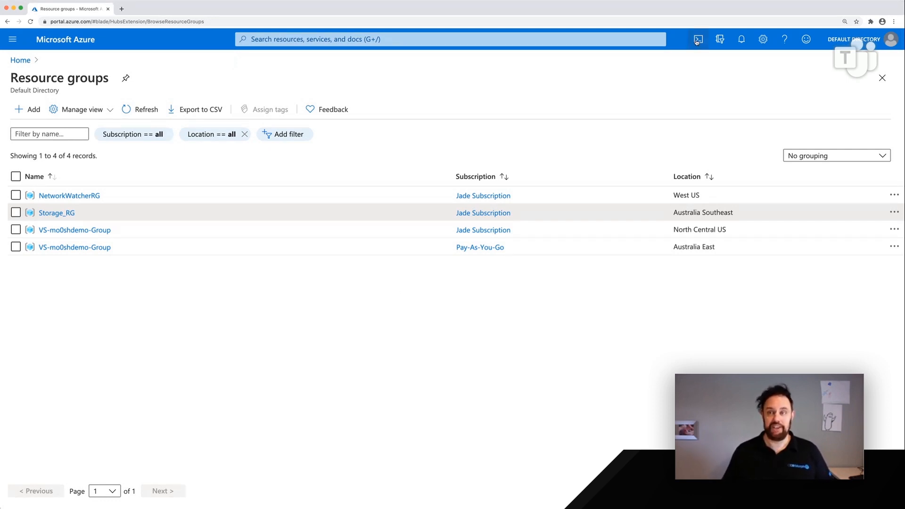
- Launch Cloud Shell Bash beneath the resource groups and enlarge its pane upward
left_click(698, 40)
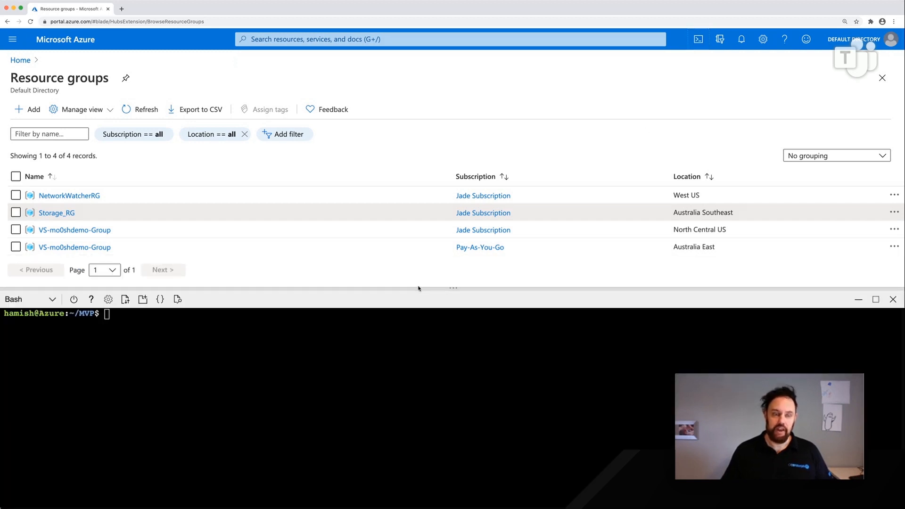
left_click_drag(454, 288, 454, 193)
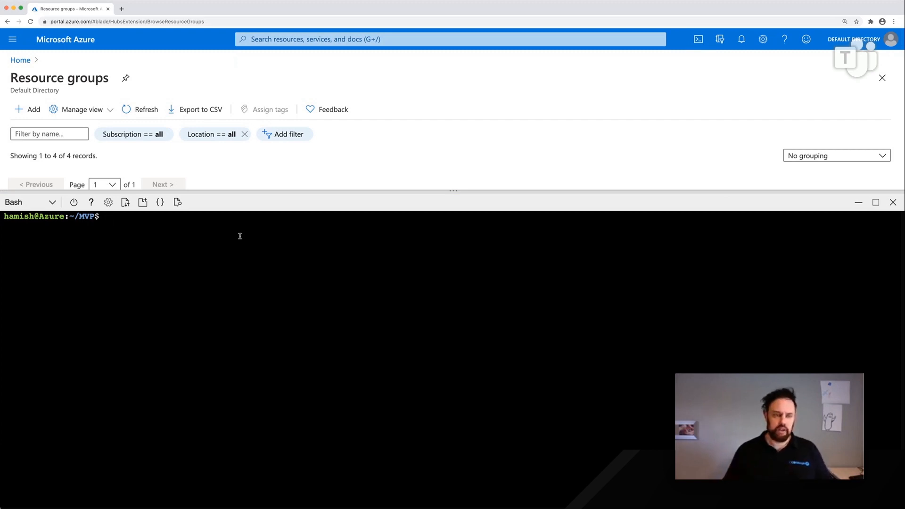
- Open main.tf in the Cloud Shell editor via 'code main.tf'
type("code")
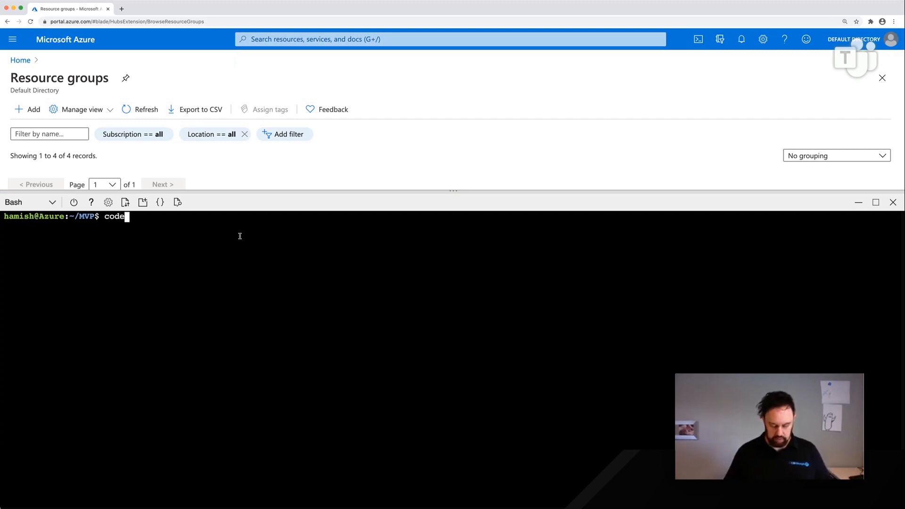
type("main.tf")
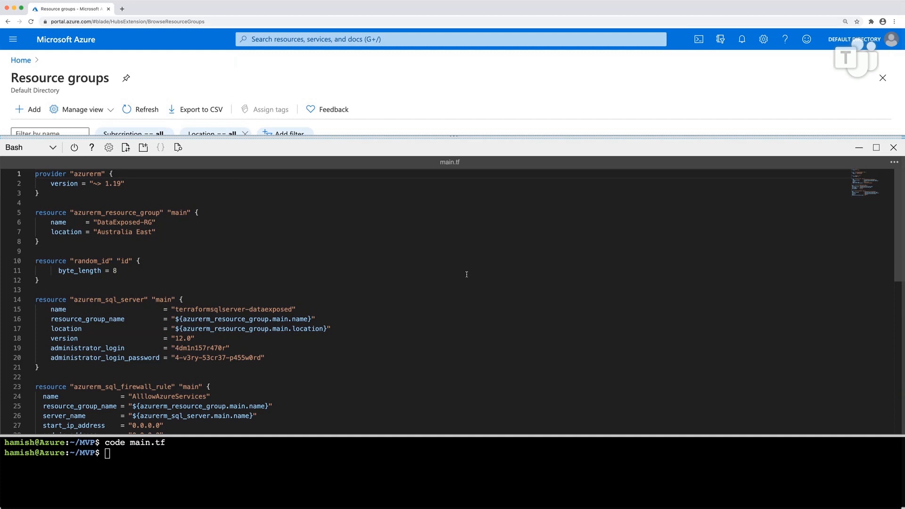
mouse_move(451, 281)
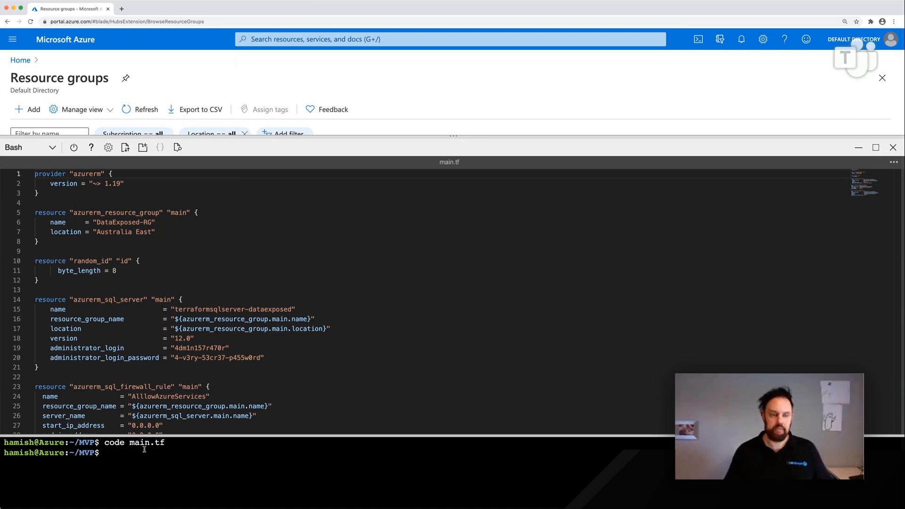
- Run terraform init then terraform plan against main.tf in the working folder
type("terraf")
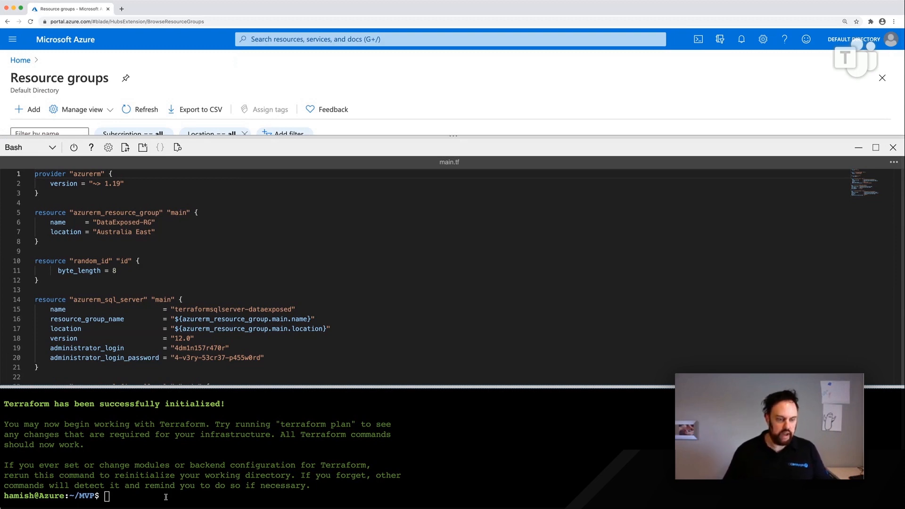
type("terrafo")
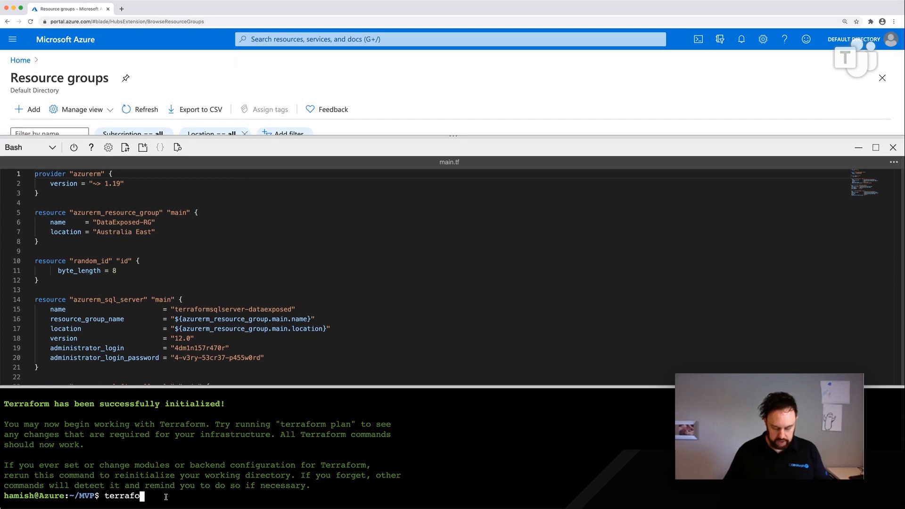
type("rm pla")
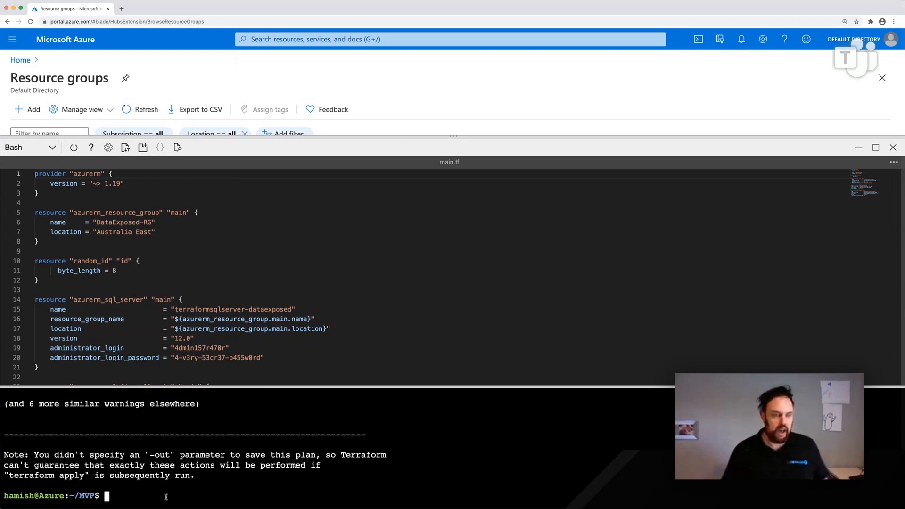
double_click(106, 299)
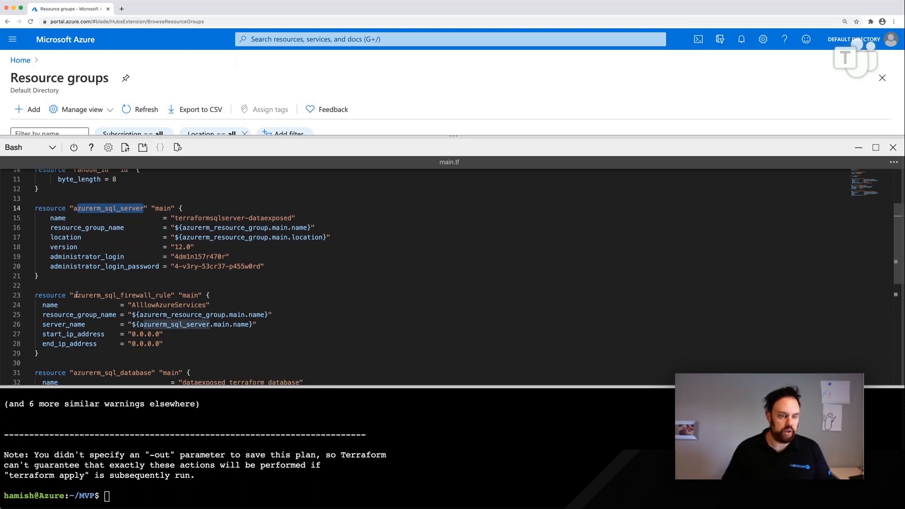
double_click(122, 295)
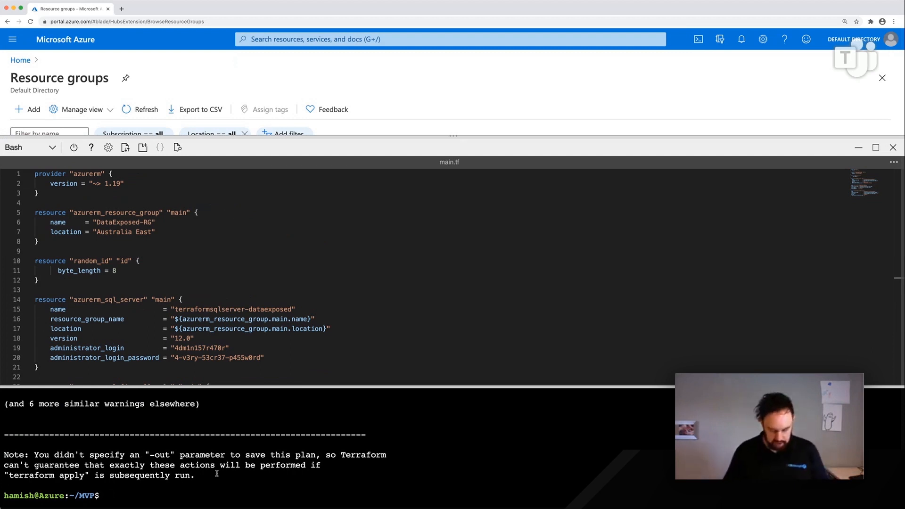
type("terraform")
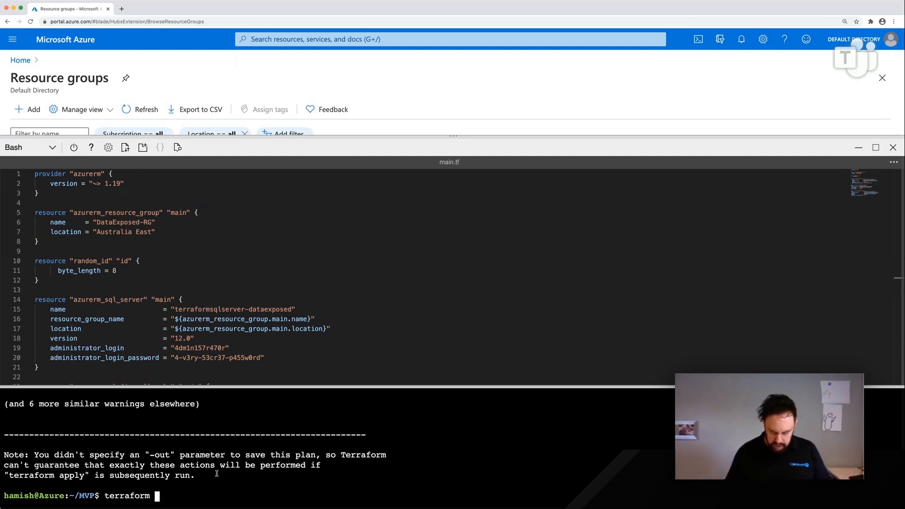
- Run terraform apply -auto-approve to deploy the configuration without confirmation
type("apply -a")
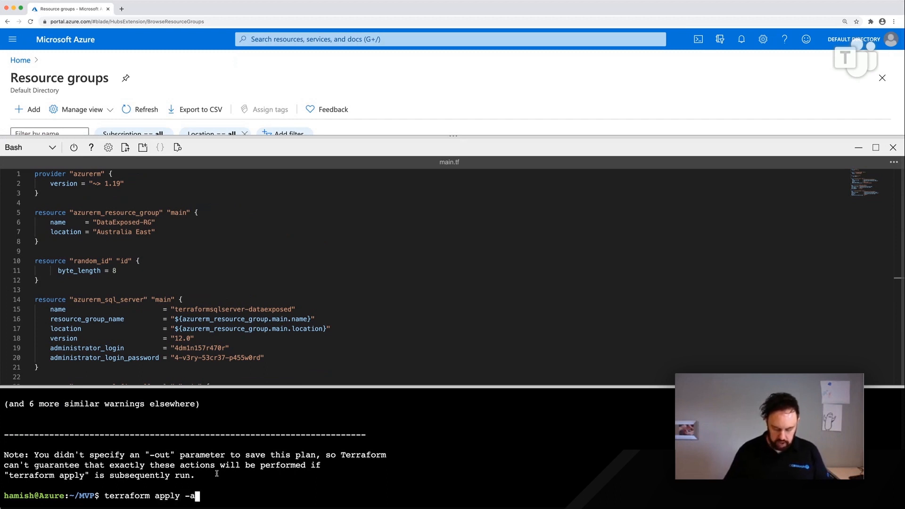
type("uto-app")
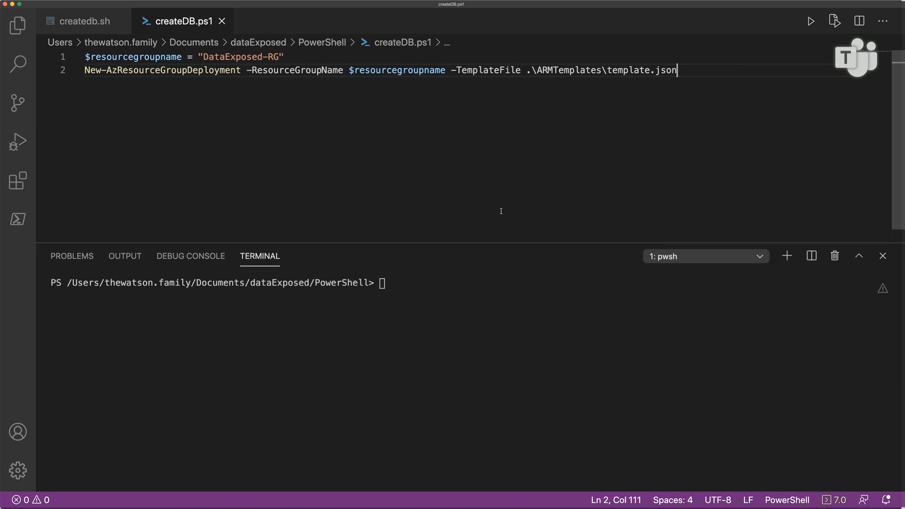
mouse_move(388, 170)
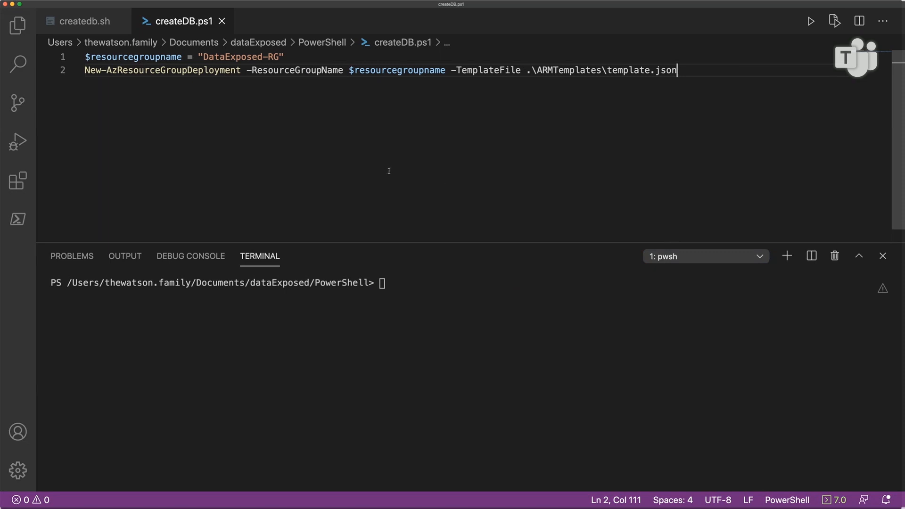
- Select all of createDB.ps1 for execution, then bring up the createdb.sh script
key("cmd+a")
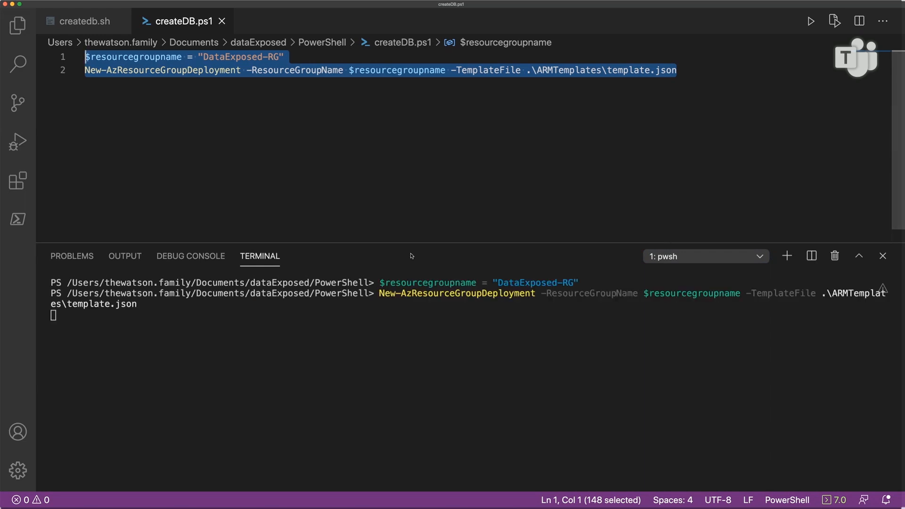
mouse_move(359, 230)
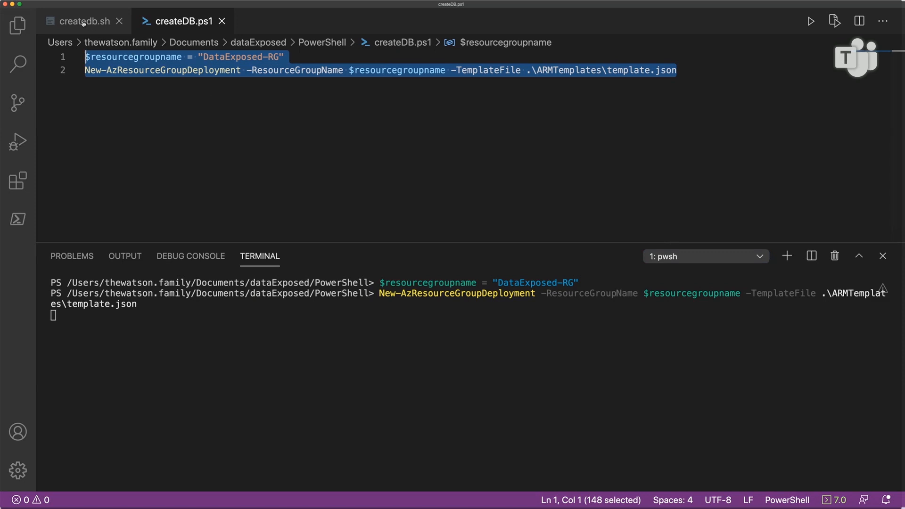
left_click(84, 20)
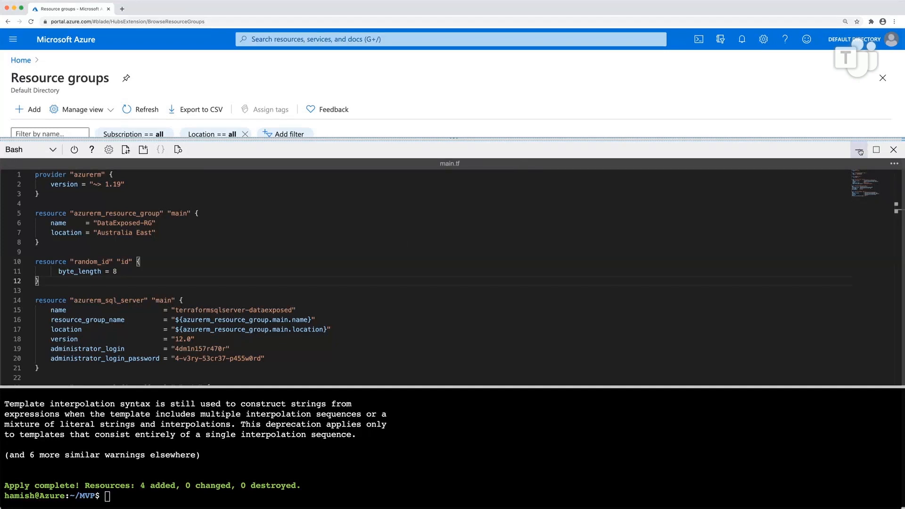
- Minimise Cloud Shell and open the DataExposed-RG resource group from the list
left_click(893, 150)
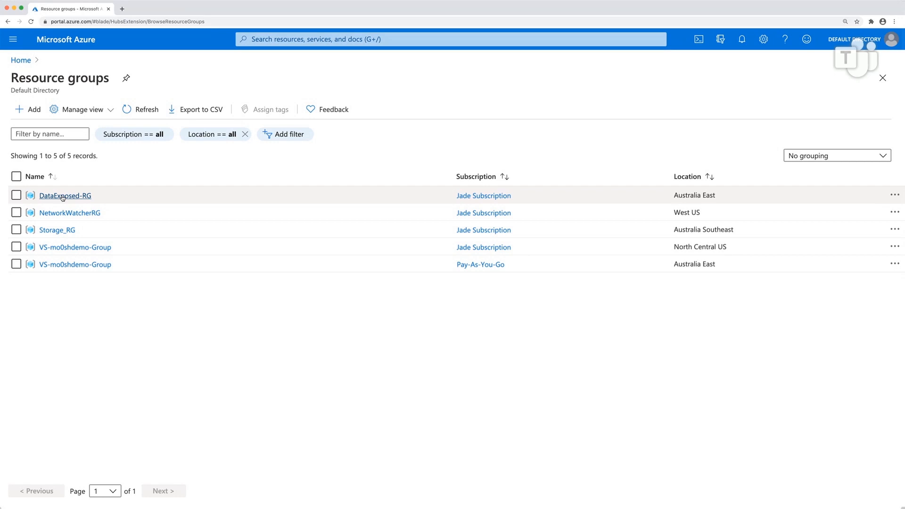
left_click(65, 195)
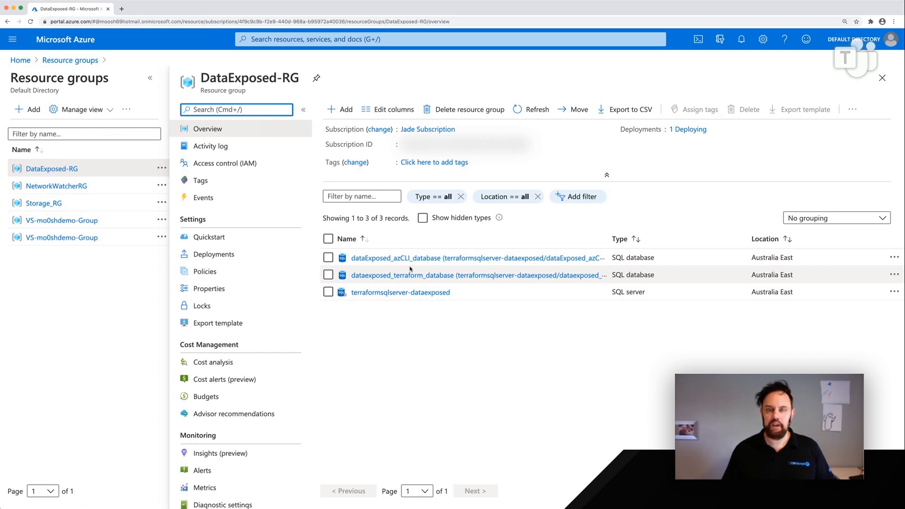
- Refresh DataExposed-RG so dataExposed_ARMTemplate_database shows with the other resources
left_click(530, 109)
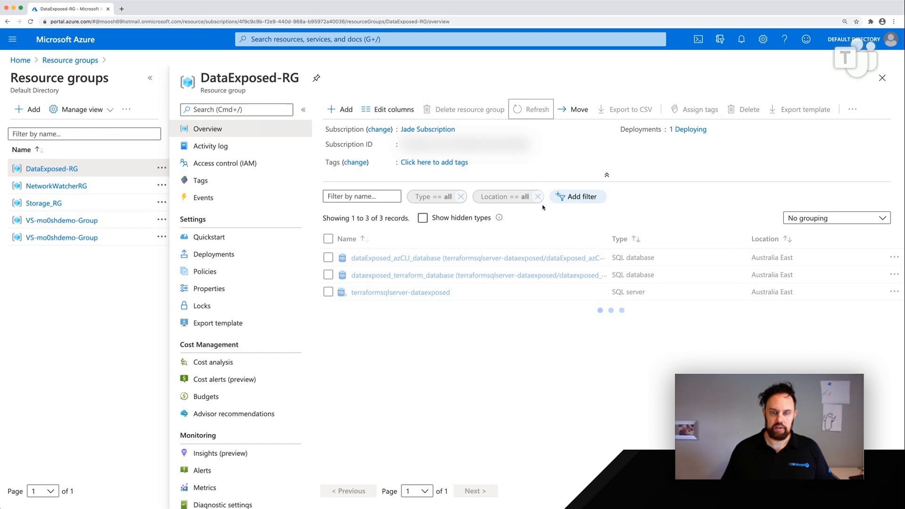
left_click(530, 109)
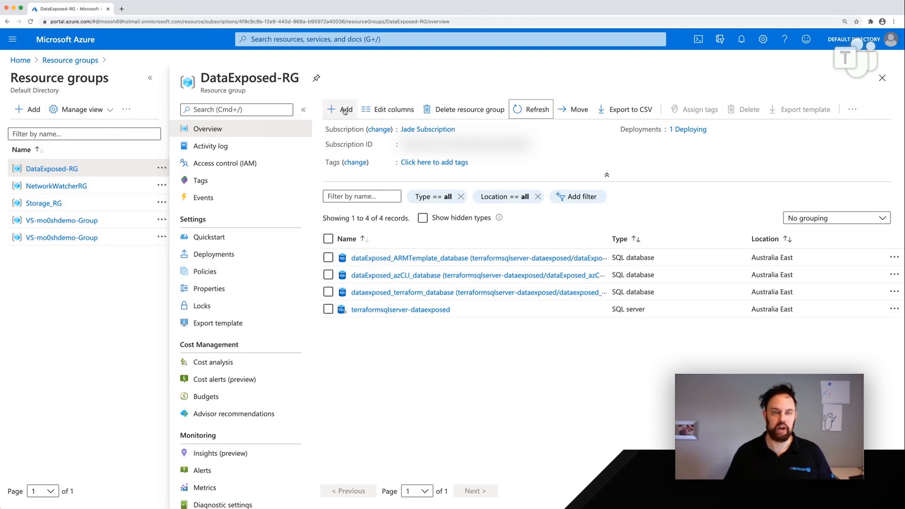
mouse_move(532, 387)
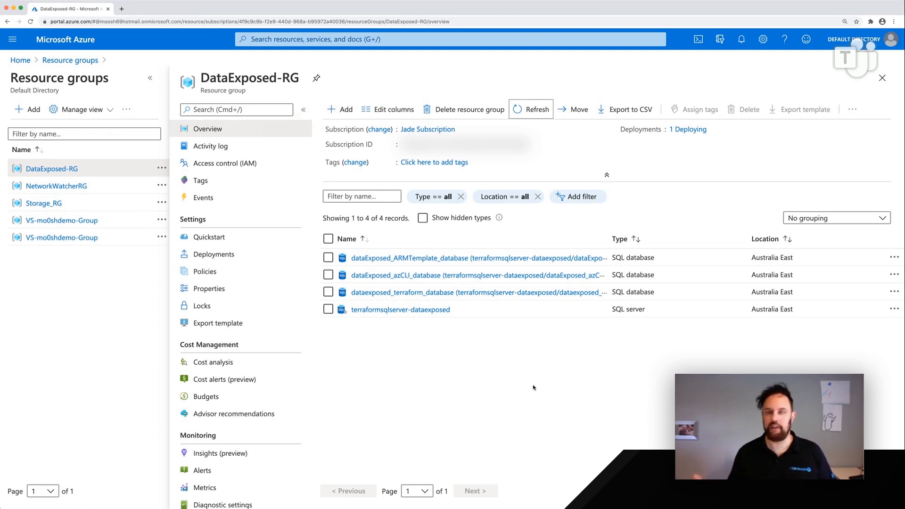